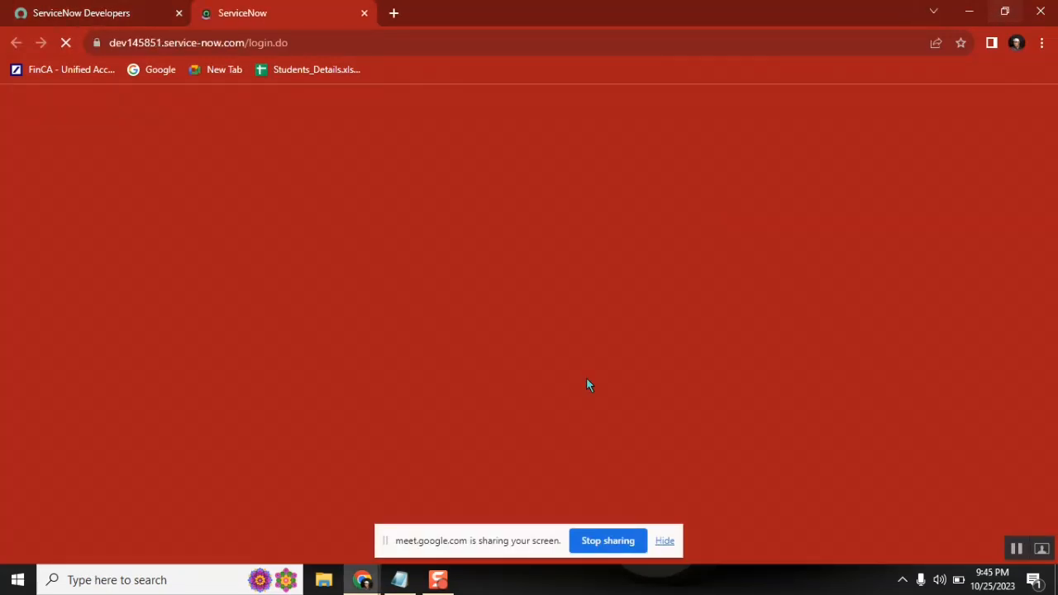
Close the loading dev145851 instance tab to return to the Developers home page.
{"action": "left_click", "coordinate": [398, 579]}
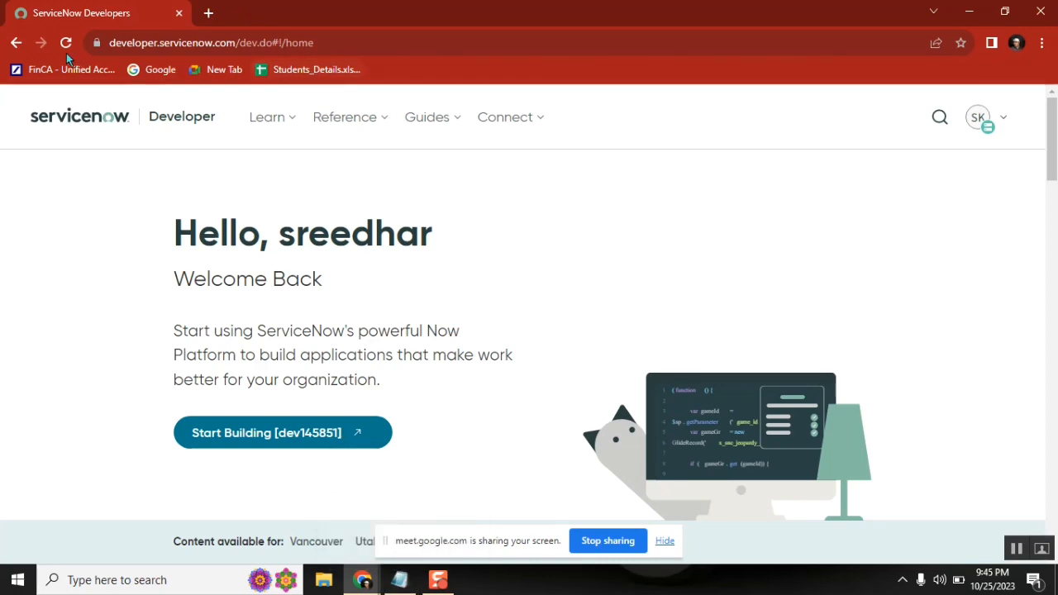
Add the note line '# close the incident' in Notepad.
{"action": "left_click", "coordinate": [399, 580]}
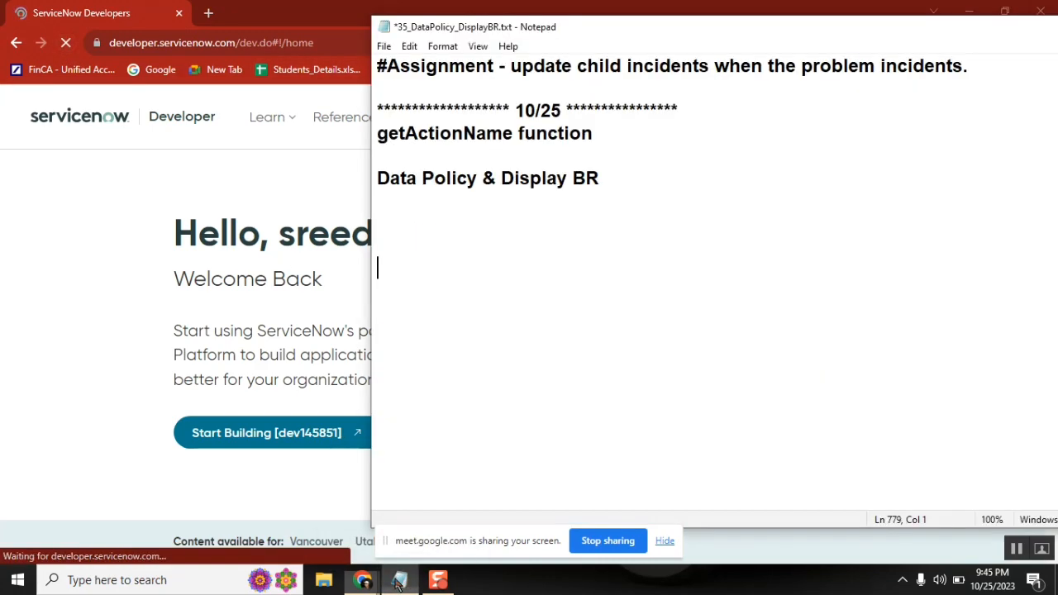
{"action": "type", "text": "# close the nc"}
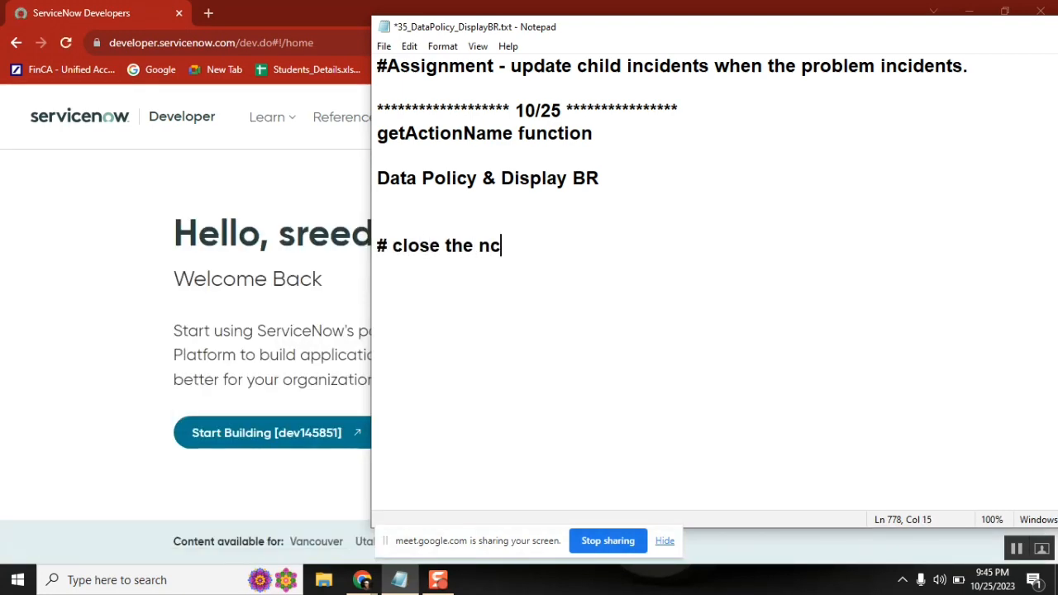
{"action": "type", "text": "in"}
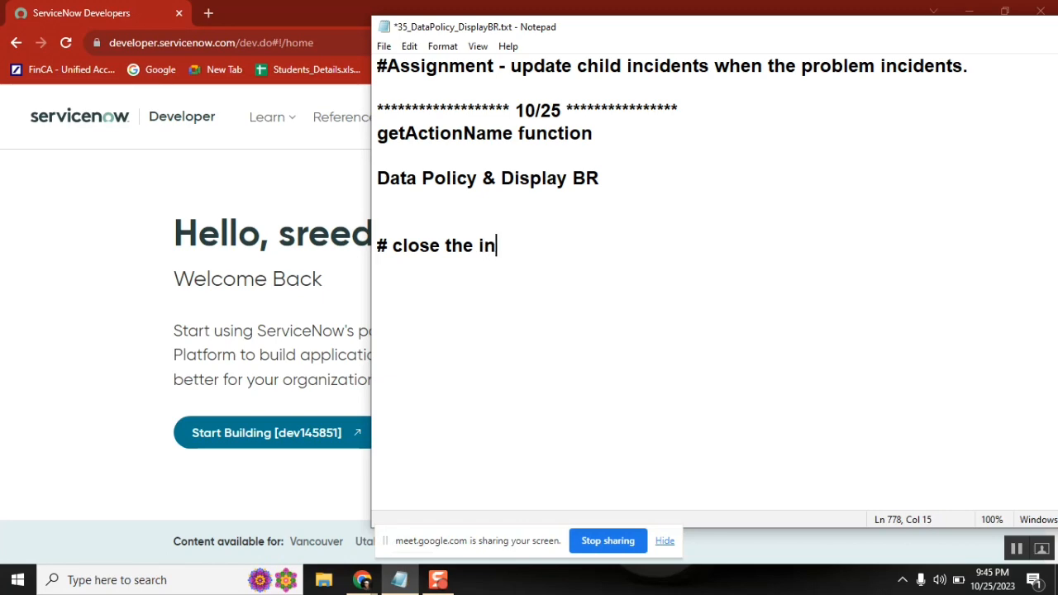
{"action": "type", "text": "cident"}
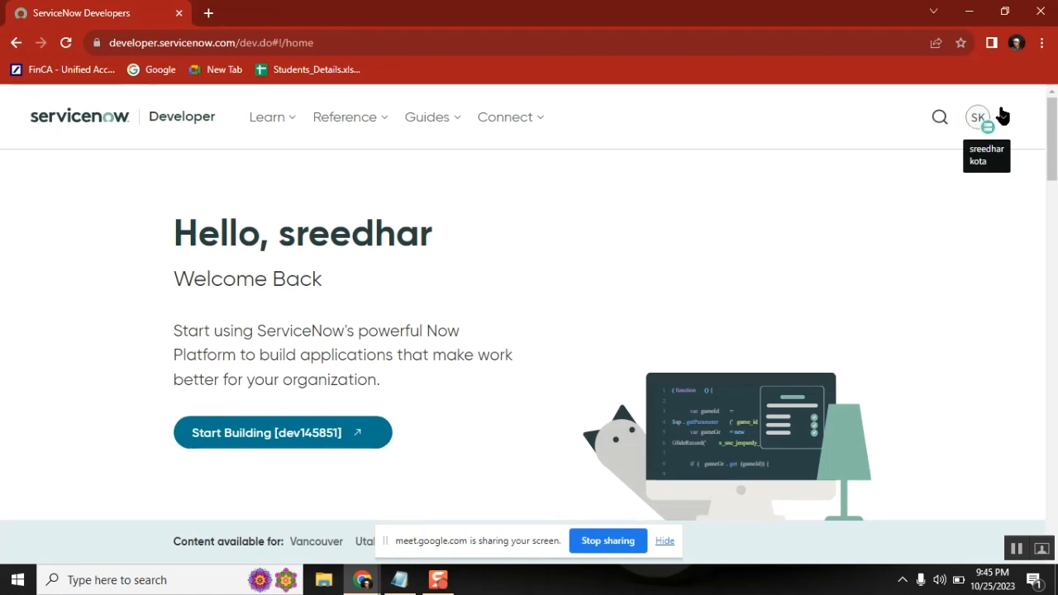
Sign out of the developer account and extend the note with 'with incident number INC000001'.
{"action": "left_click", "coordinate": [978, 117]}
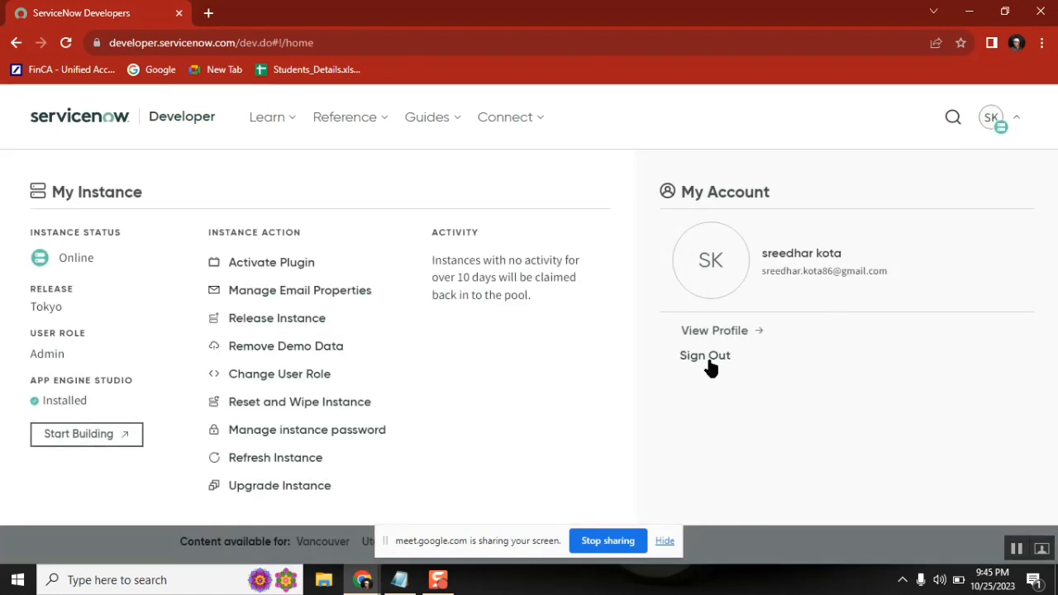
{"action": "left_click", "coordinate": [704, 354]}
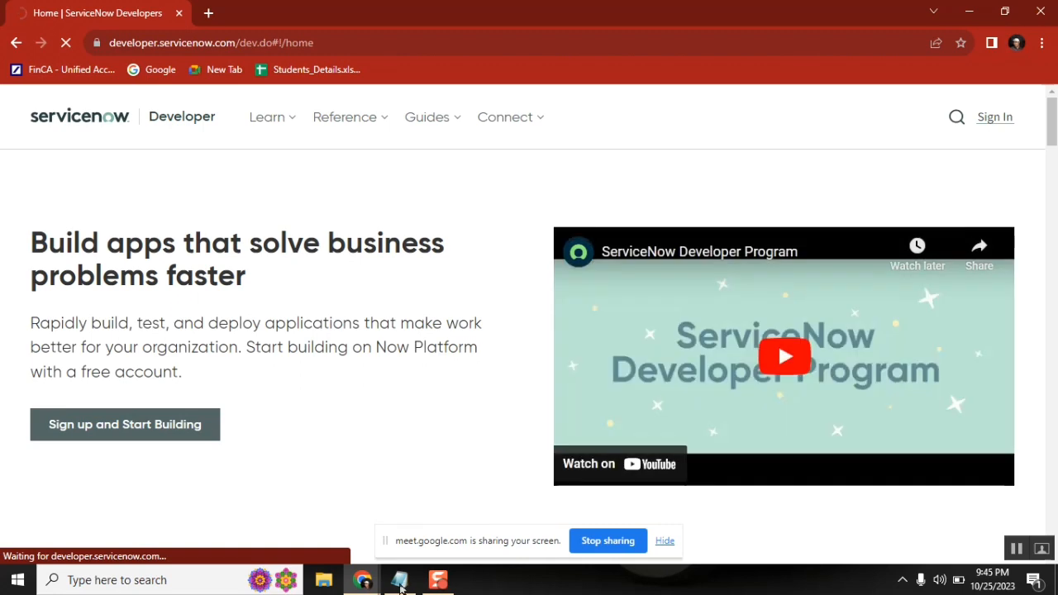
{"action": "left_click", "coordinate": [398, 580]}
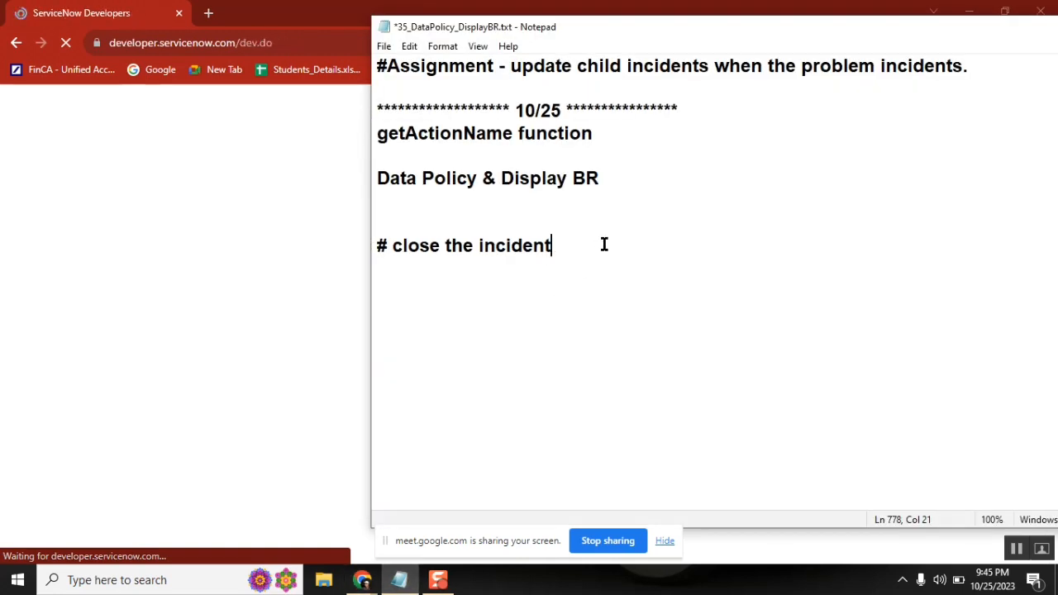
{"action": "type", "text": "with"}
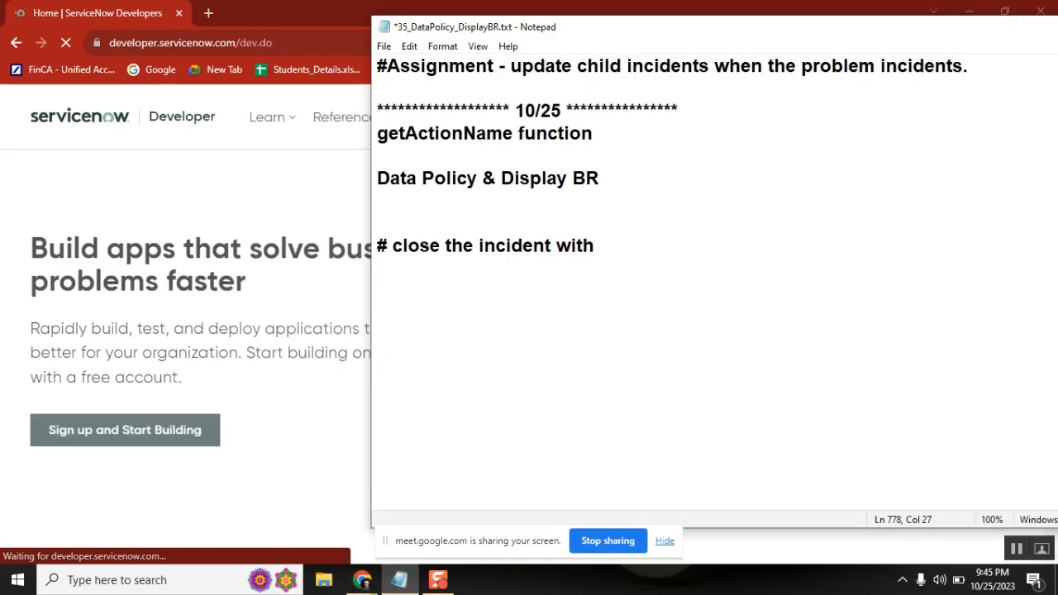
{"action": "type", "text": "incident number I"}
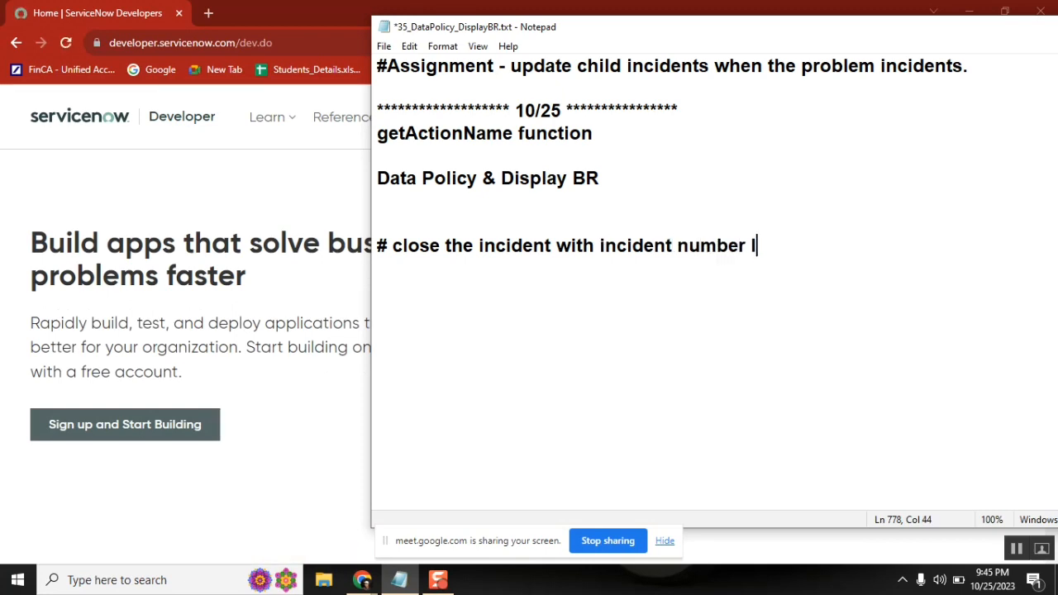
{"action": "type", "text": "NC000001"}
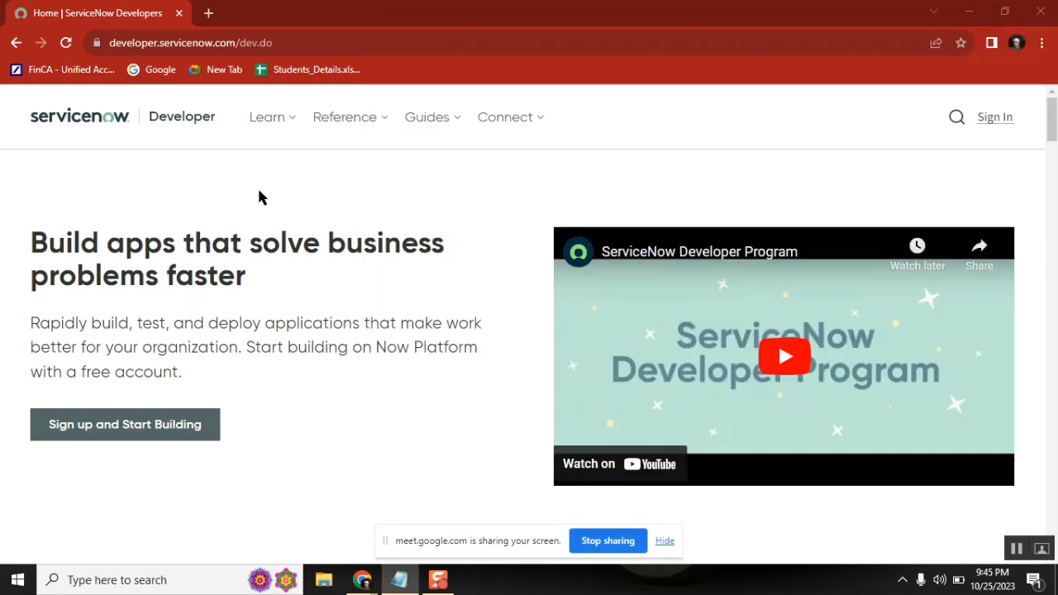
Sign back in to the developer portal through the email and password pages.
{"action": "left_click", "coordinate": [994, 116]}
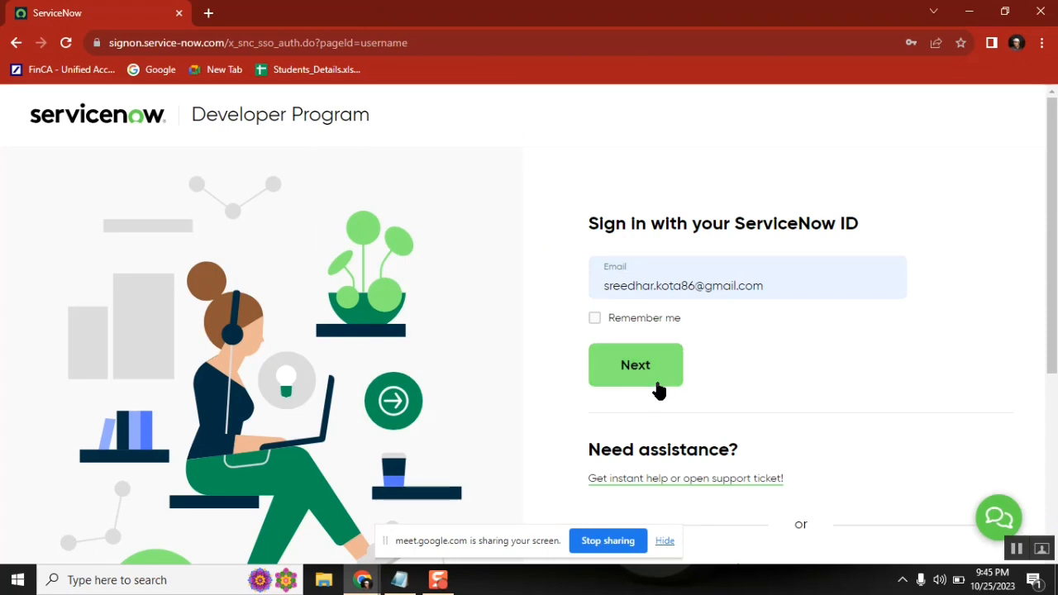
{"action": "left_click", "coordinate": [635, 364]}
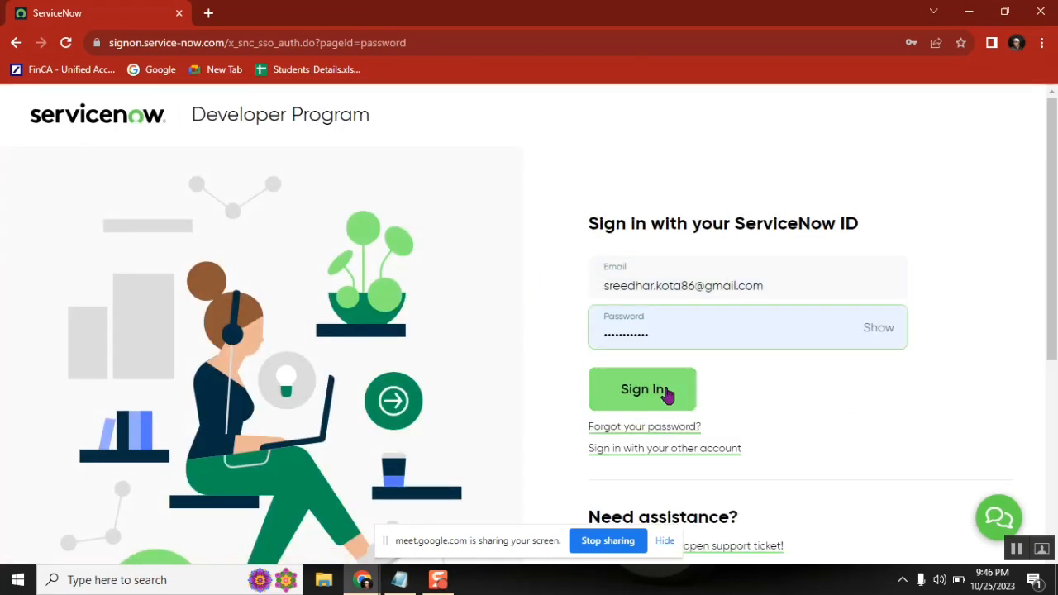
{"action": "left_click", "coordinate": [642, 388]}
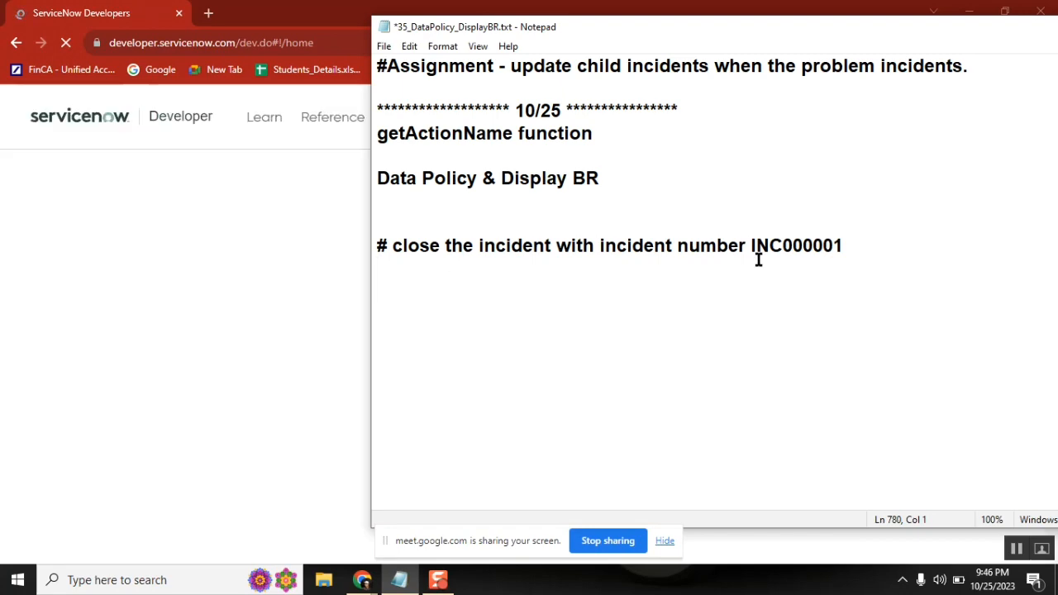
Select the incident number INC000001 in the Notepad note.
{"action": "double_click", "coordinate": [797, 246]}
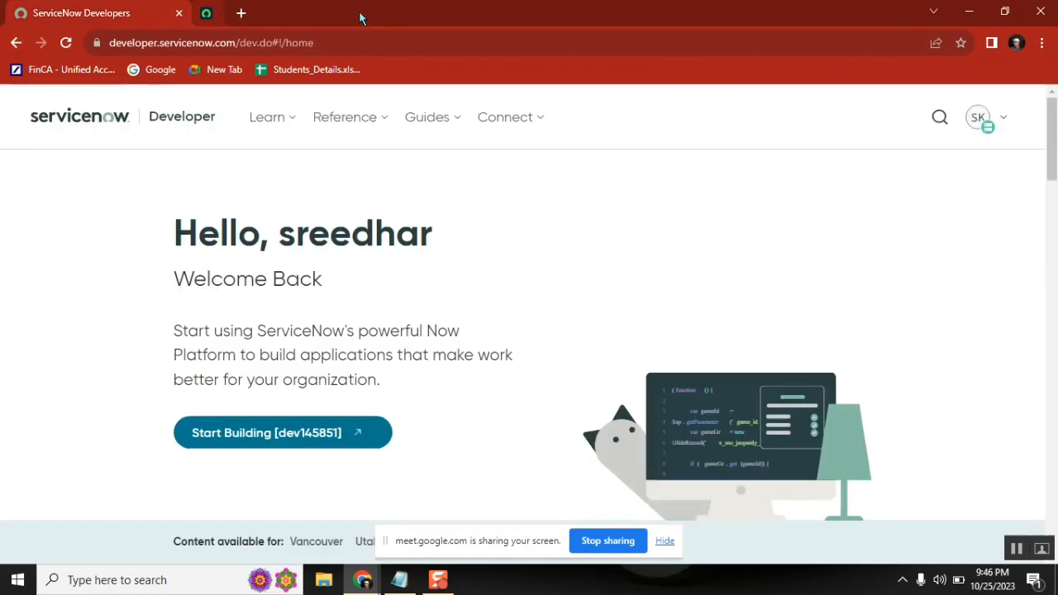
{"action": "left_click", "coordinate": [978, 116]}
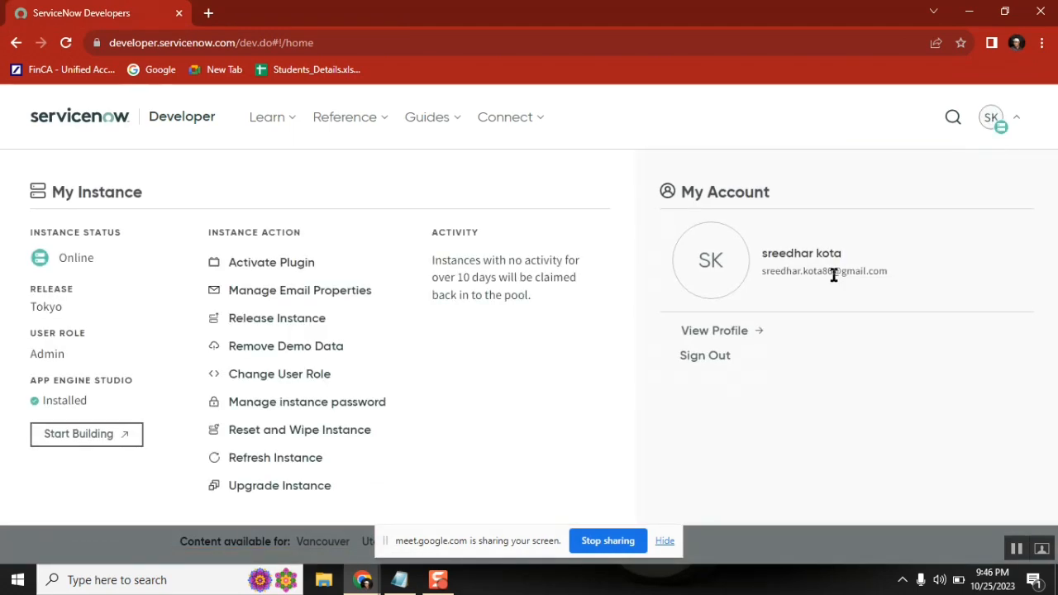
{"action": "left_click", "coordinate": [704, 355]}
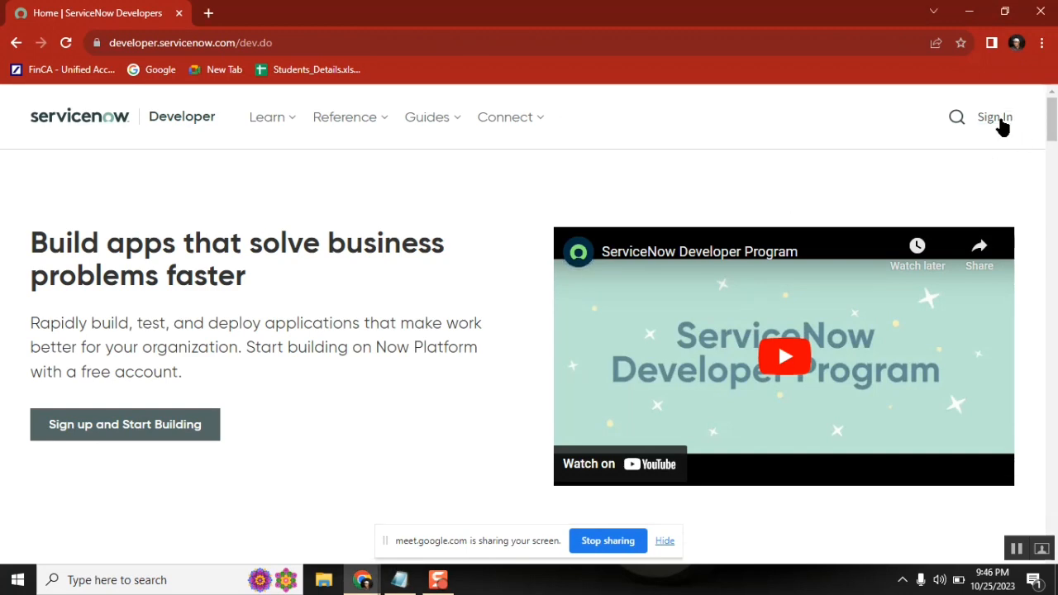
{"action": "left_click", "coordinate": [994, 117]}
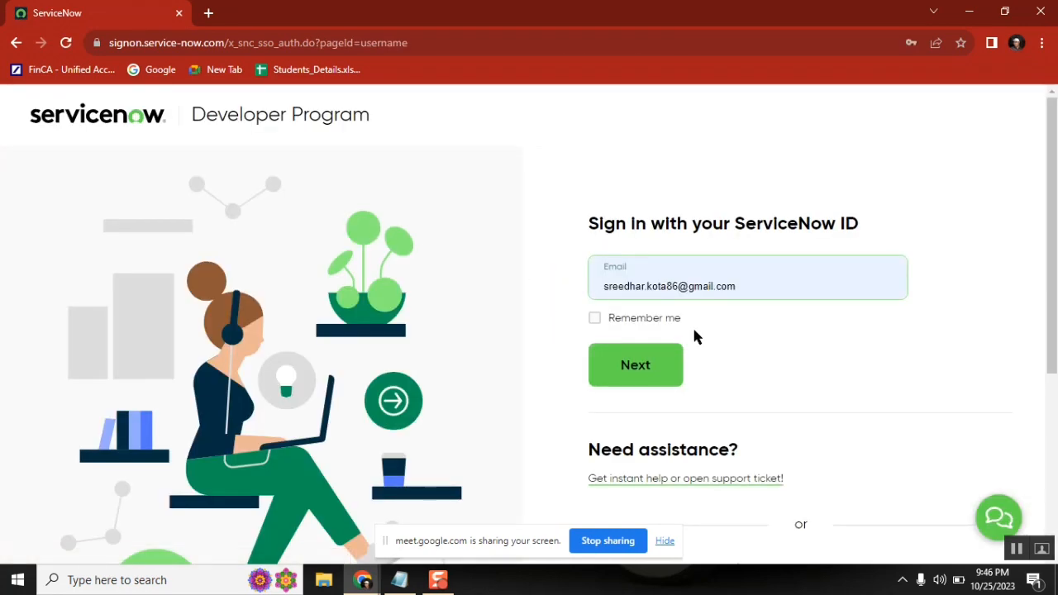
{"action": "left_click", "coordinate": [635, 364]}
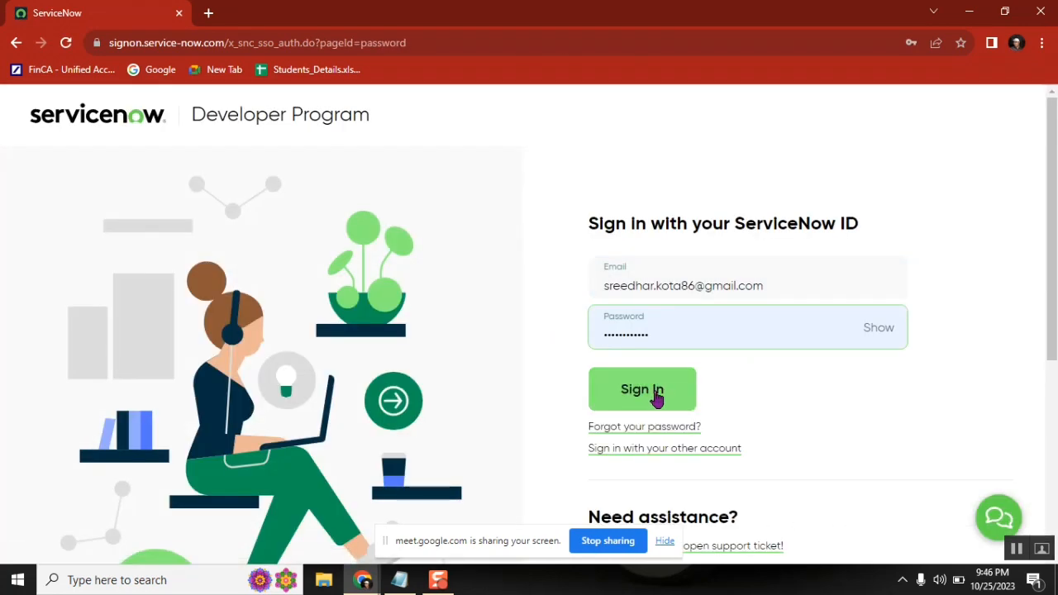
{"action": "left_click", "coordinate": [642, 389]}
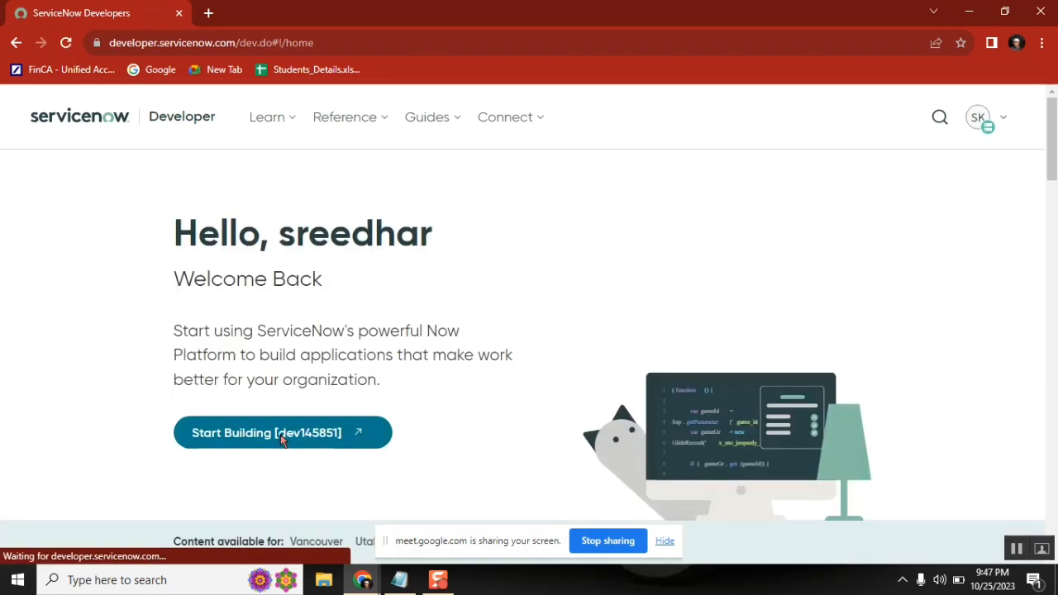
Open Manage instance password from the SK avatar's Instance Action menu.
{"action": "left_click", "coordinate": [281, 432]}
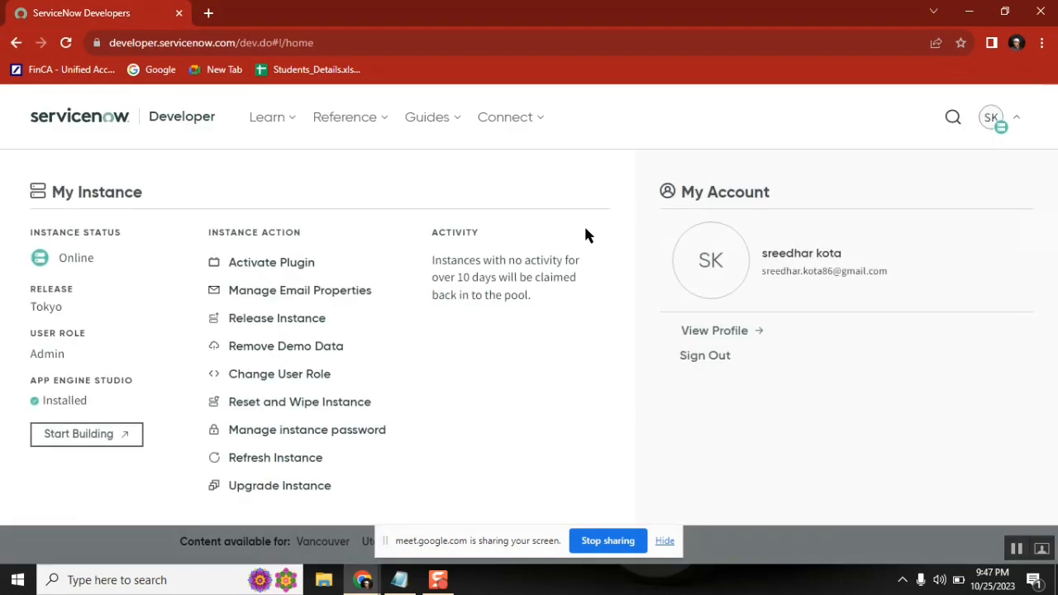
{"action": "mouse_move", "coordinate": [305, 434]}
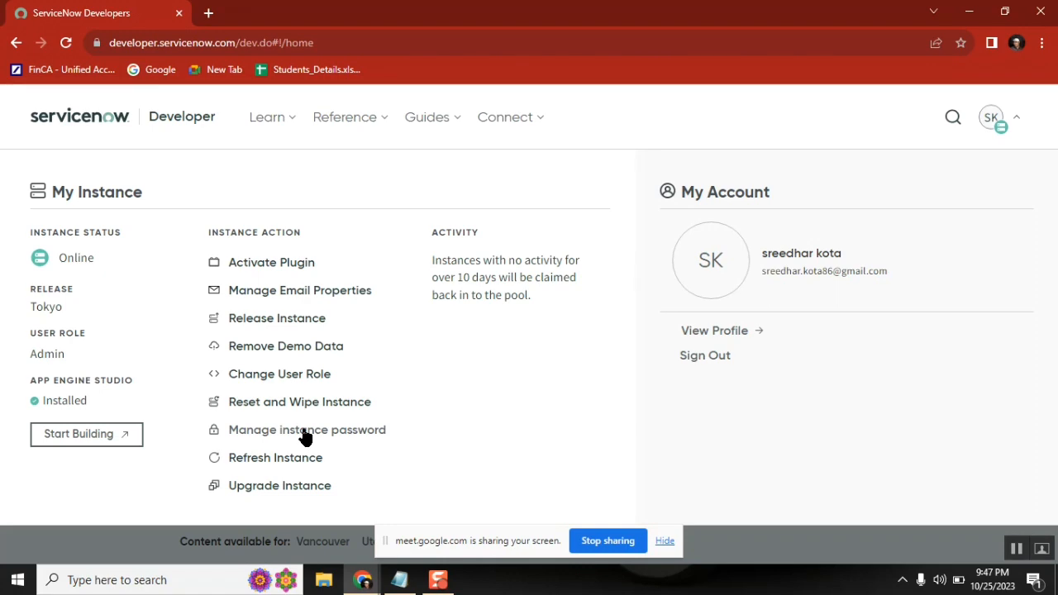
{"action": "left_click", "coordinate": [307, 429]}
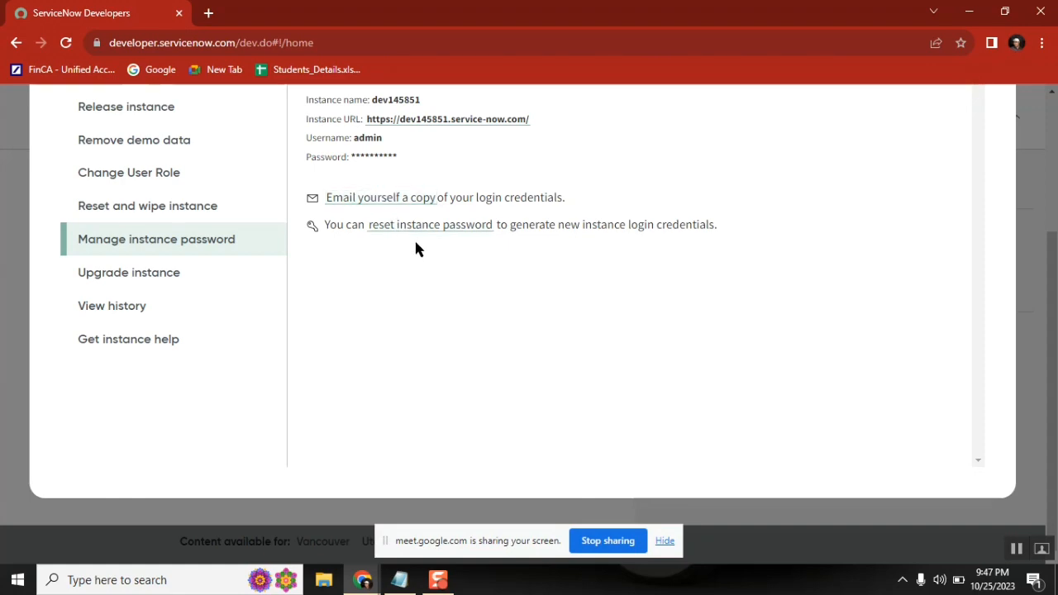
{"action": "left_click", "coordinate": [429, 224]}
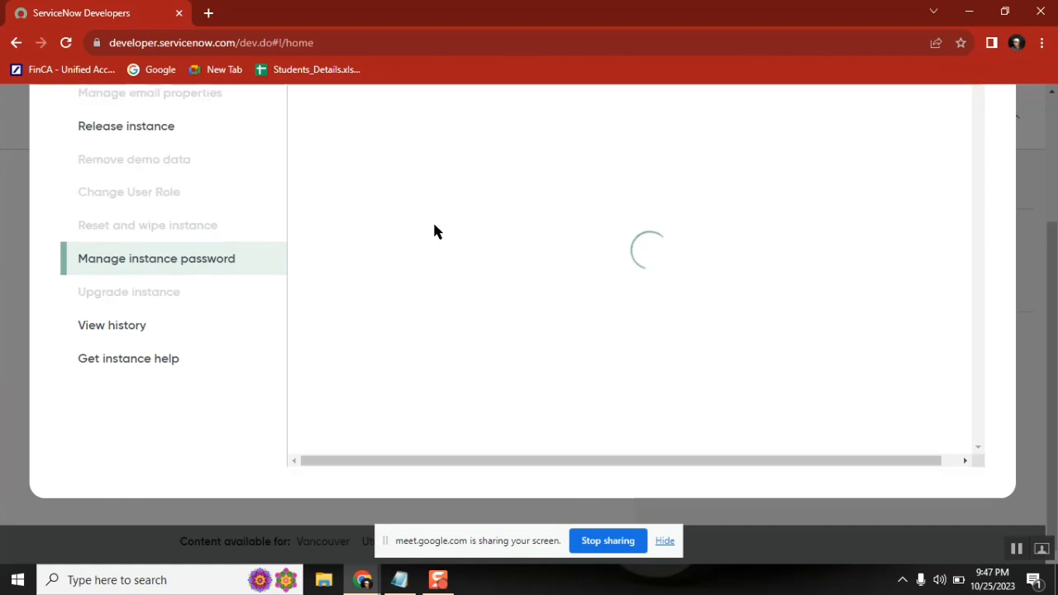
{"action": "mouse_move", "coordinate": [1007, 304]}
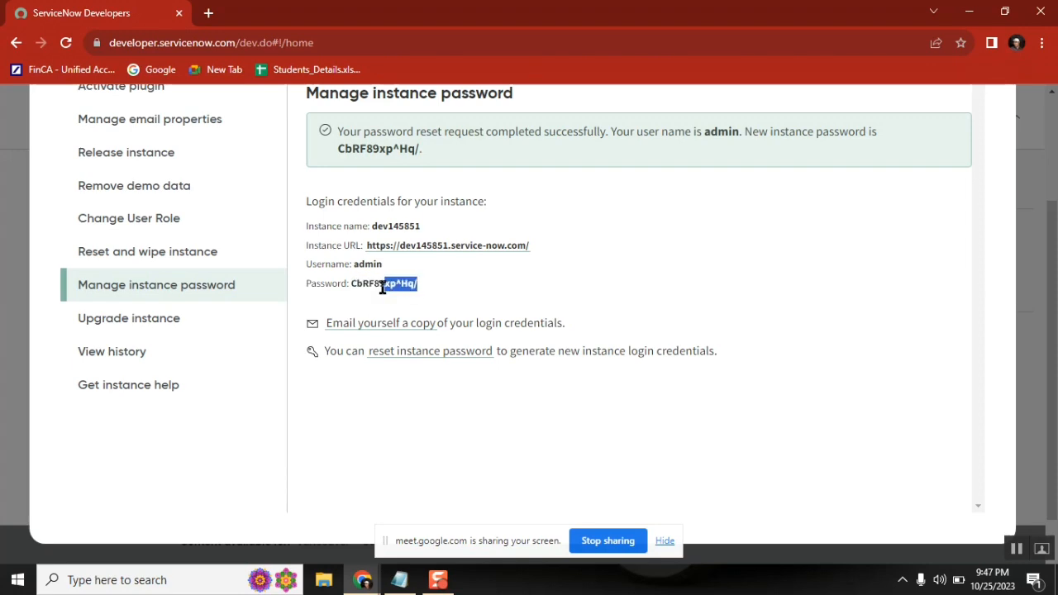
{"action": "double_click", "coordinate": [384, 283]}
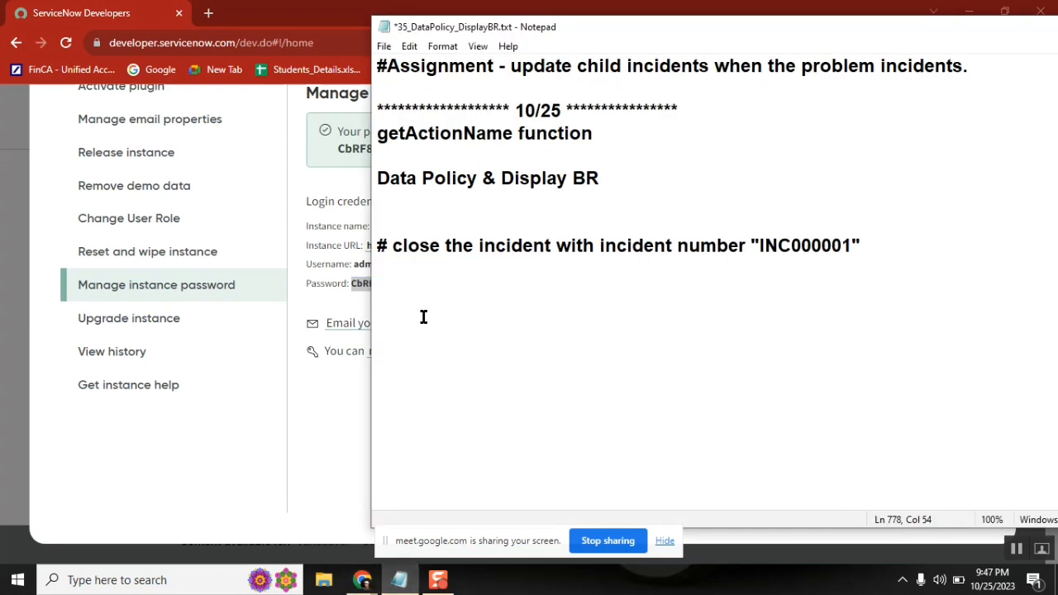
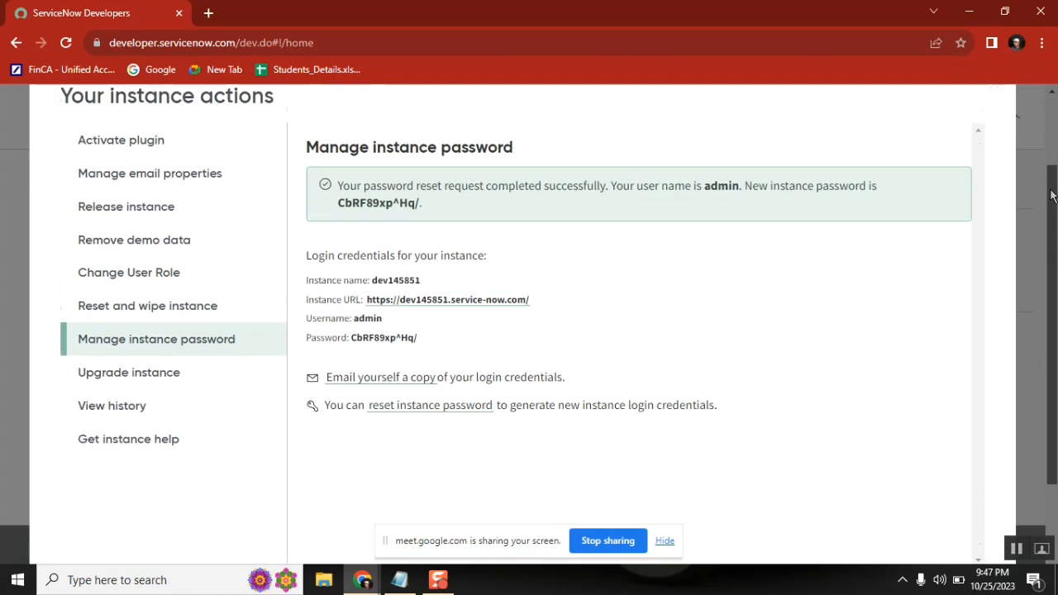
{"action": "scroll", "scroll_direction": "down", "scroll_amount": 3}
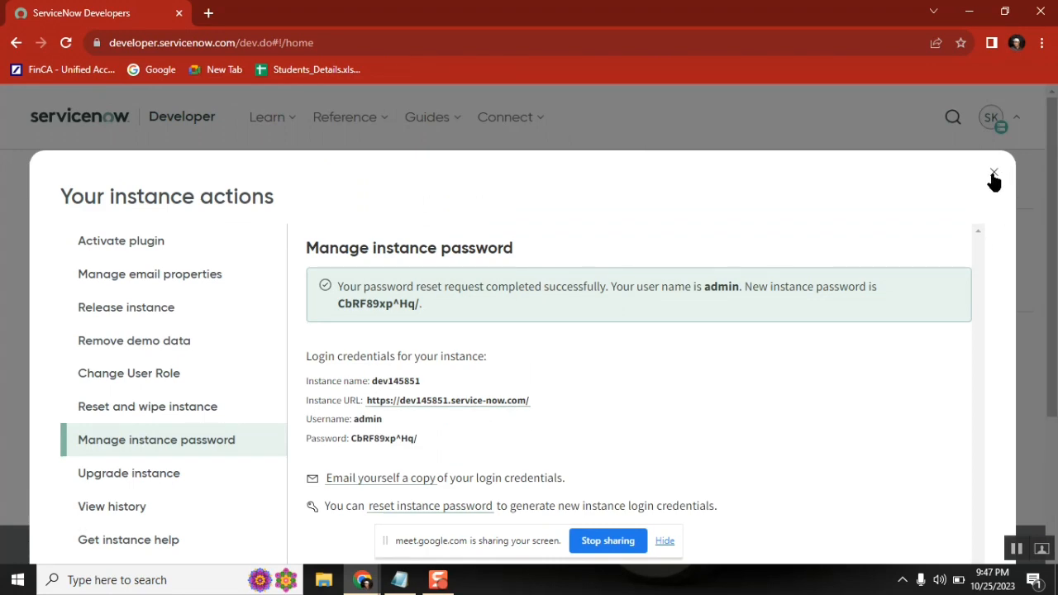
{"action": "mouse_move", "coordinate": [645, 374]}
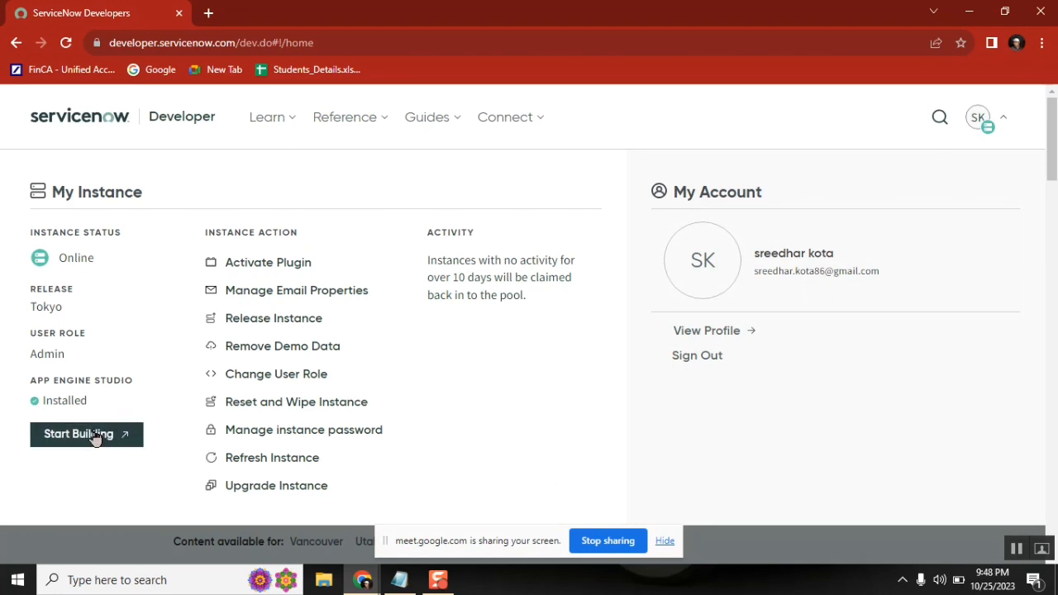
{"action": "left_click", "coordinate": [79, 433]}
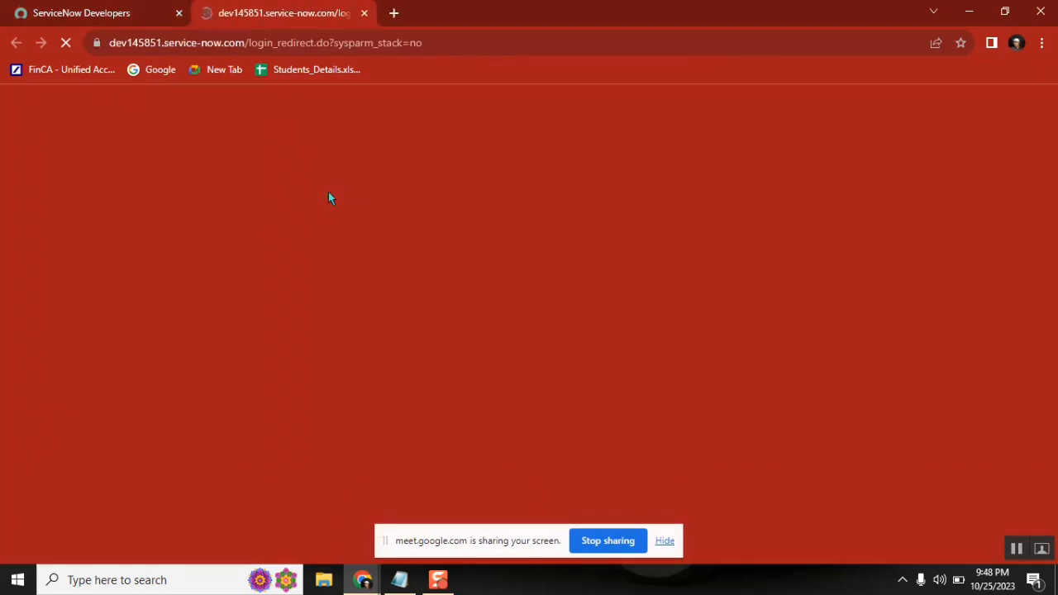